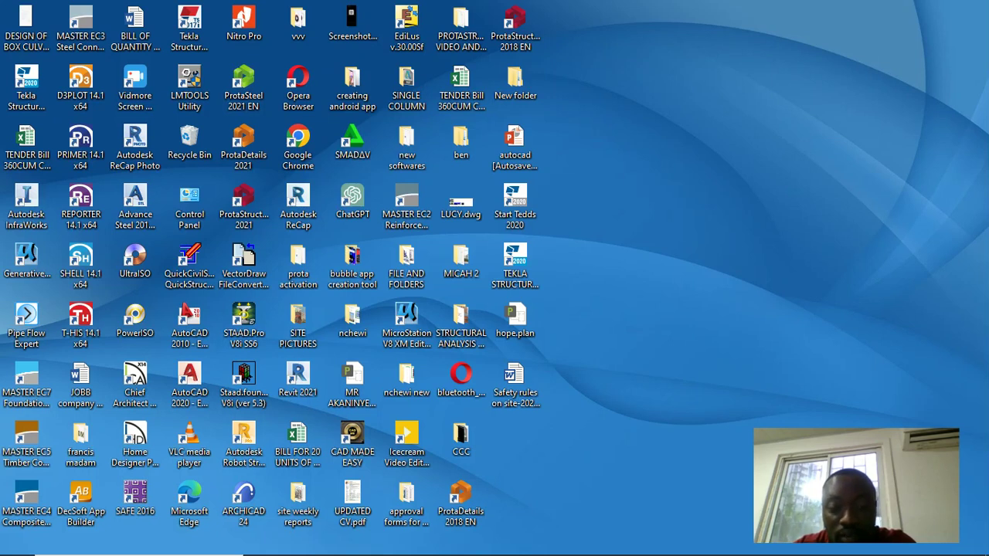
Launch Tekla Structural Designer and open truss tekla.tsmd from Recent Documents
click(515, 201)
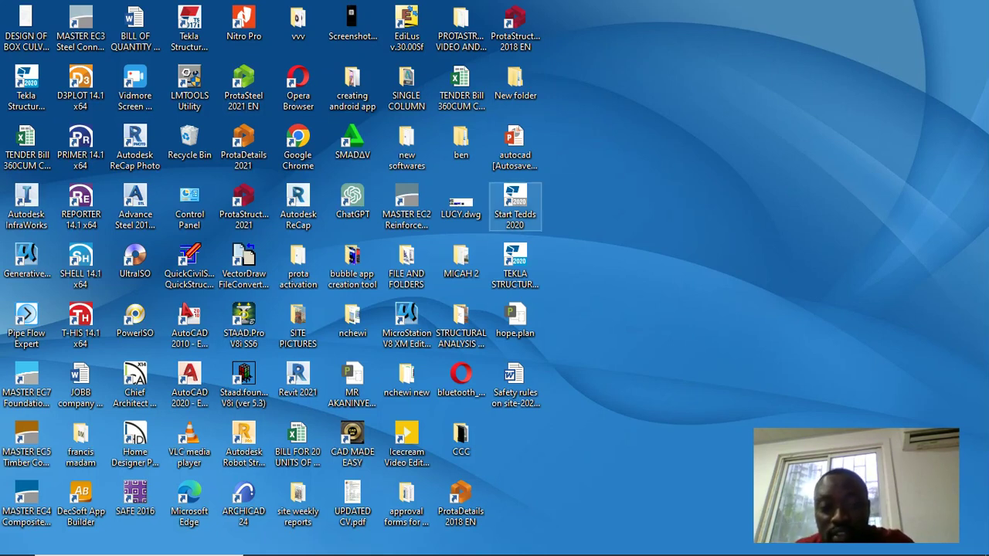
click(515, 266)
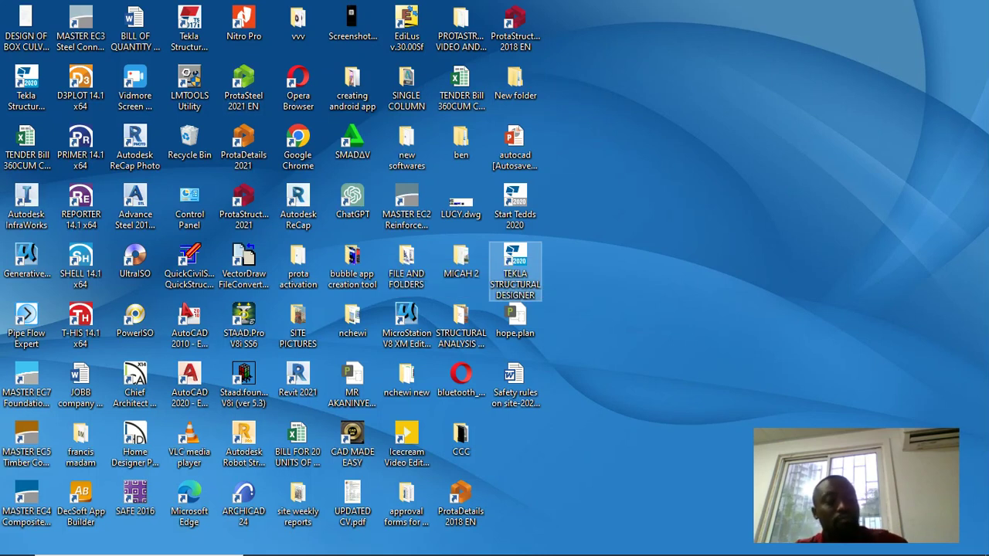
double_click(516, 271)
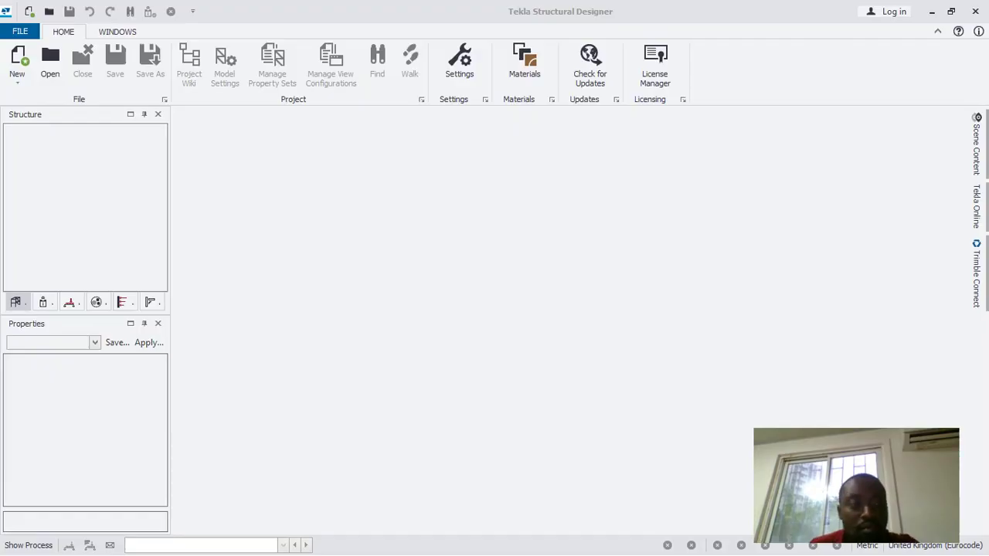
click(20, 30)
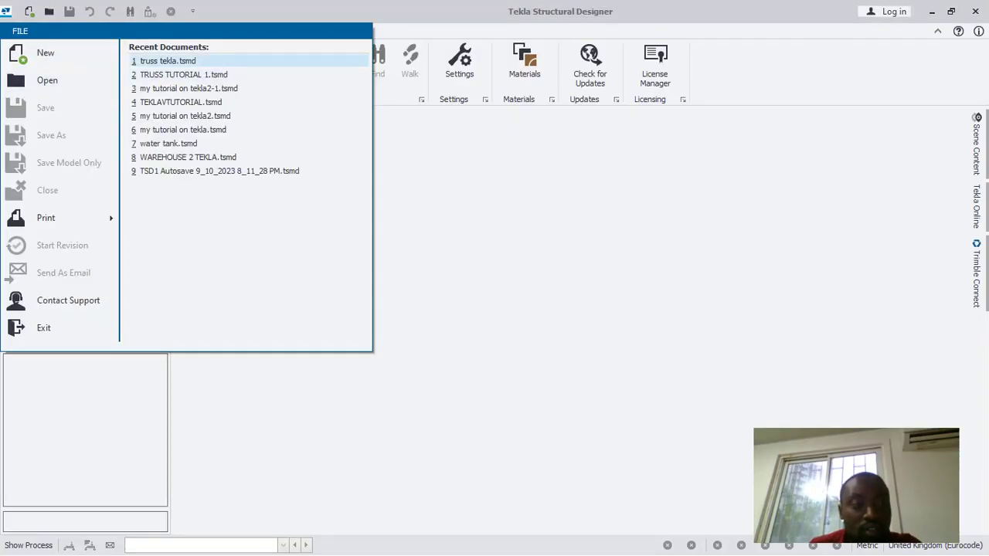
click(167, 60)
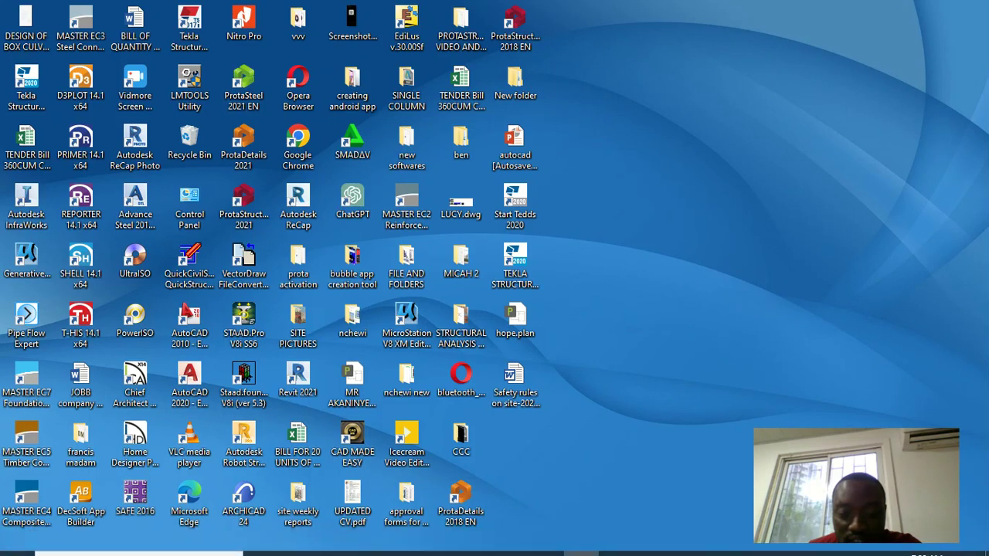
Launch Robot Structural Analysis with the ADVERT BOARD ROBOT project loaded
double_click(245, 440)
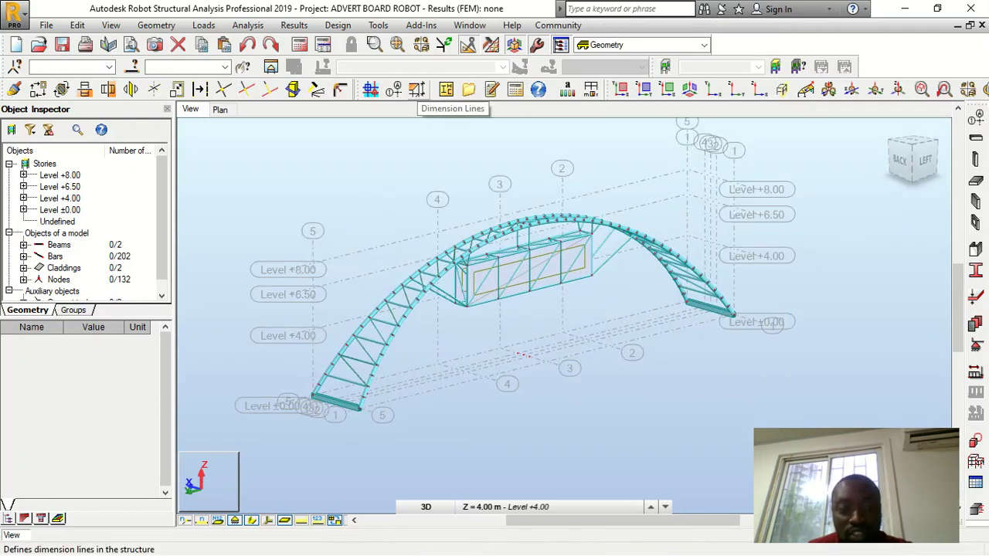
Add dimension lines to the arched truss showing its 30.00 span, then apply
click(453, 108)
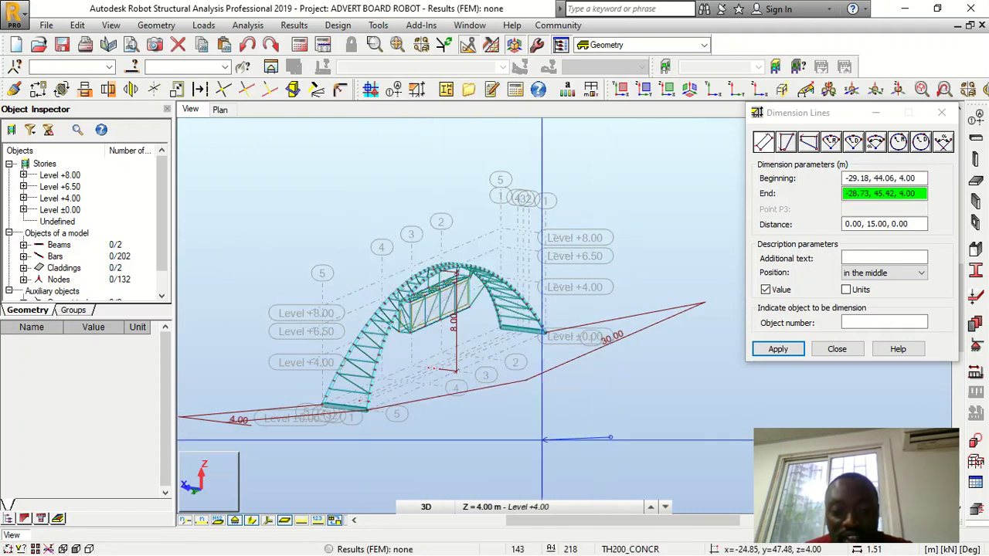
click(838, 349)
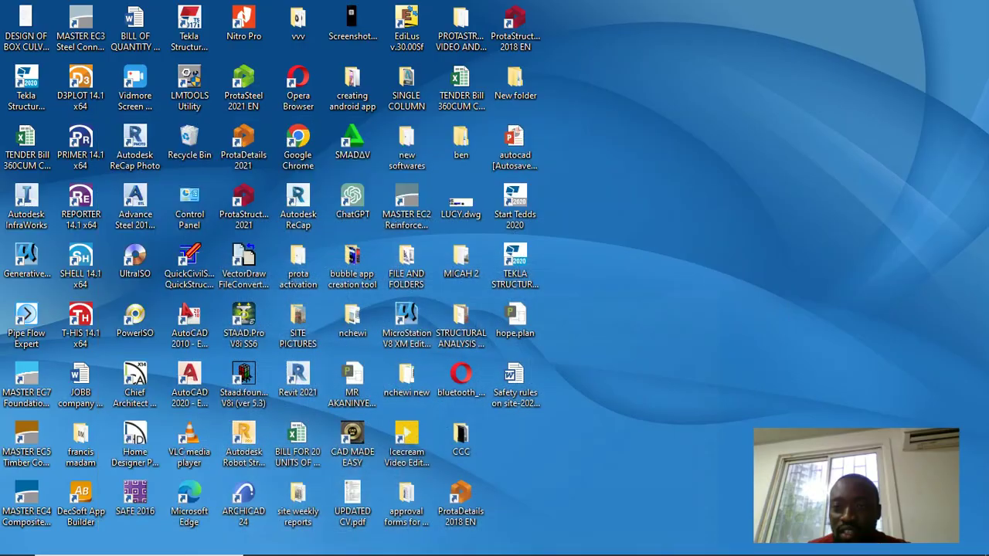
Launch ProtaStructure 2021, open advert_board2 from Recent Projects and dismiss the loading report
click(244, 201)
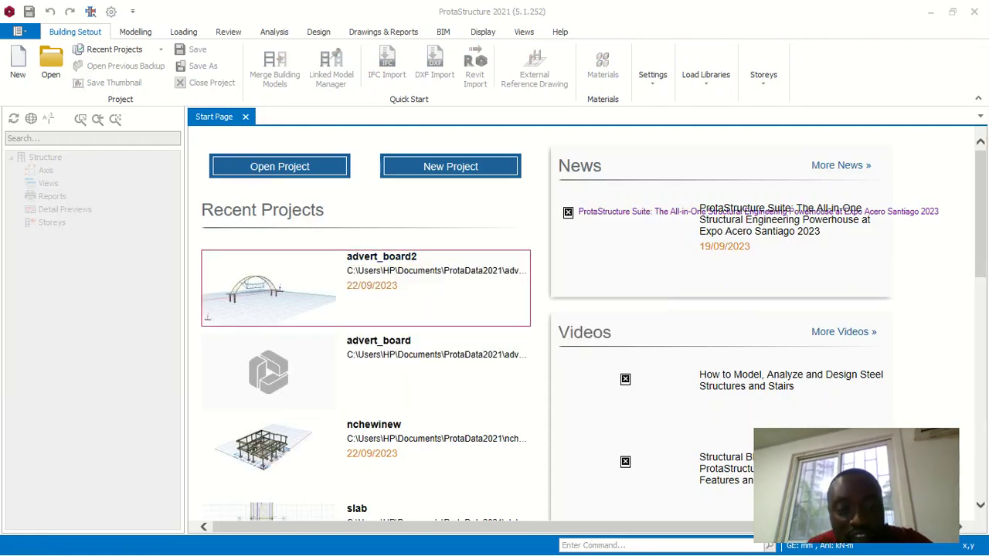
double_click(365, 287)
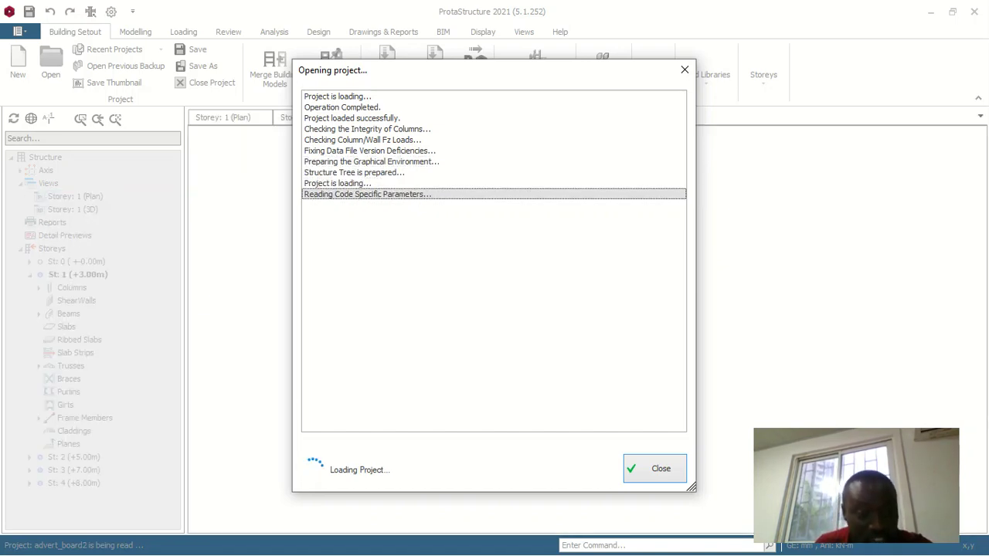
click(653, 468)
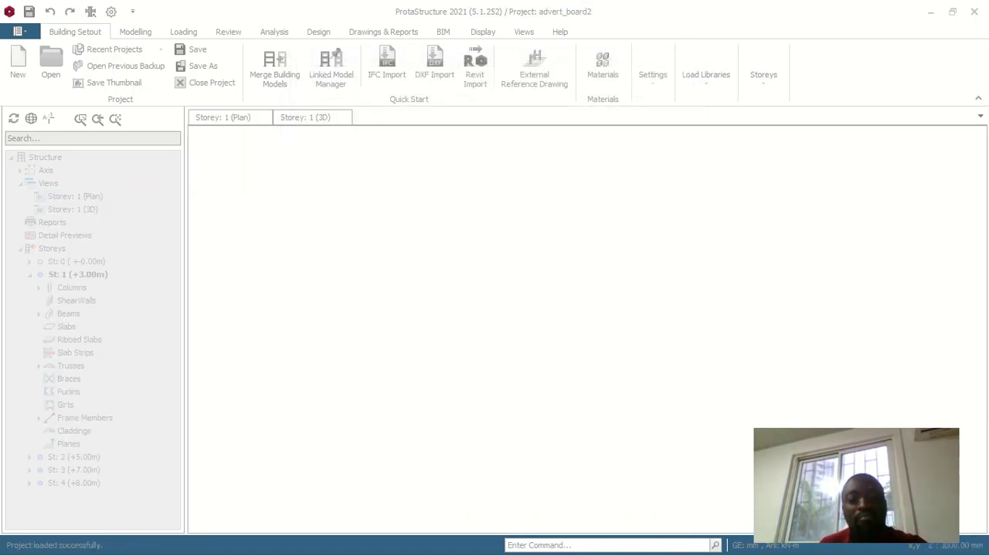
View advert_board2 in the Storey 1 3D view, orbit it, then bring up the Robot model
click(306, 117)
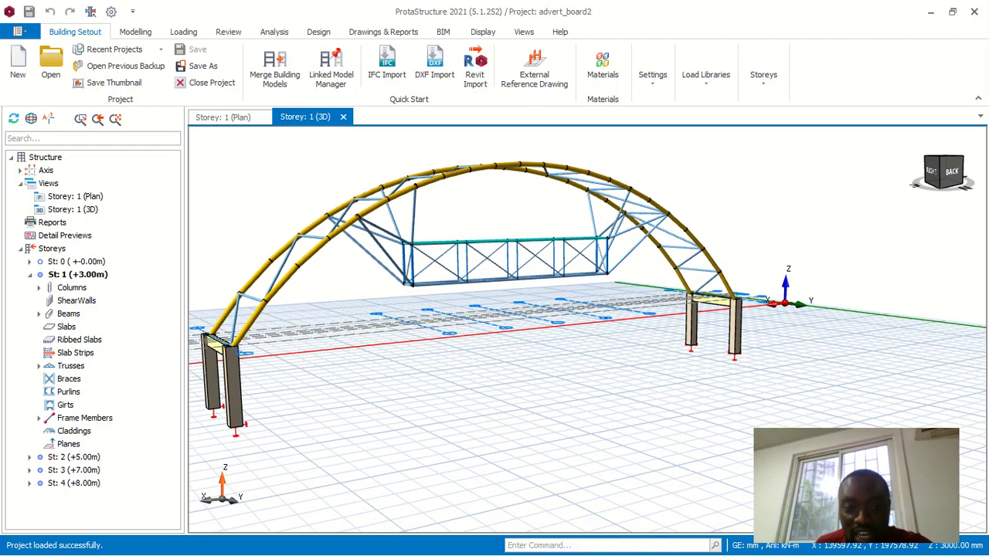
drag(541, 310, 656, 271)
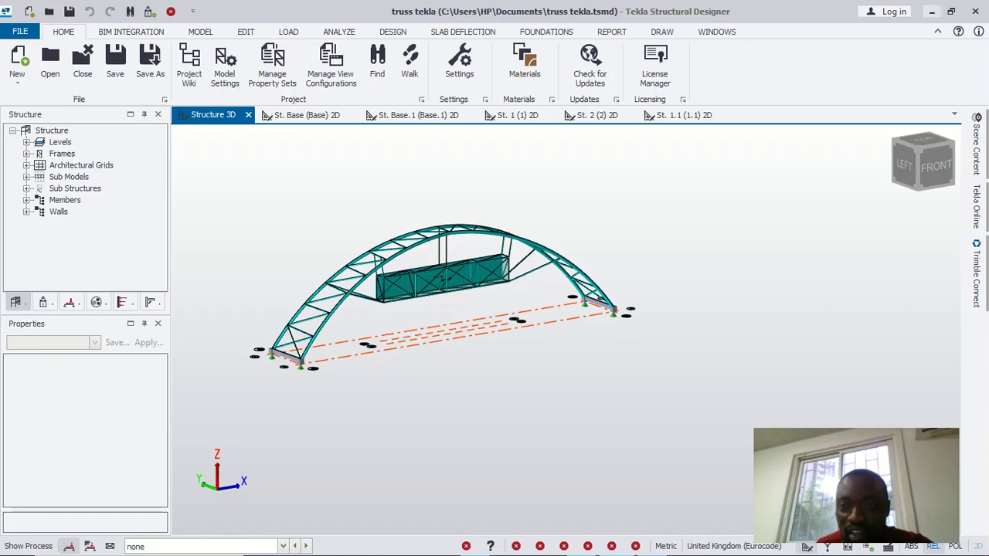
click(930, 11)
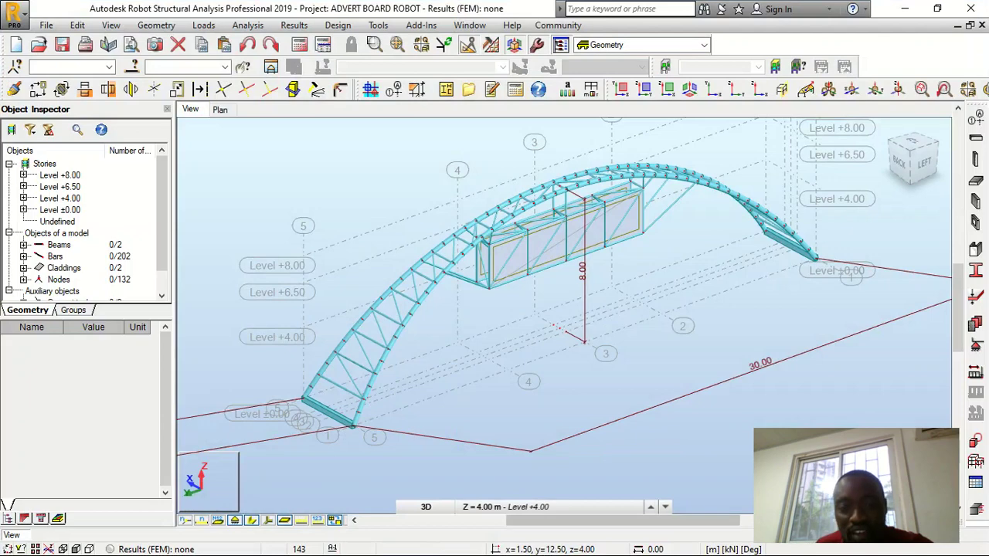
right_click(522, 247)
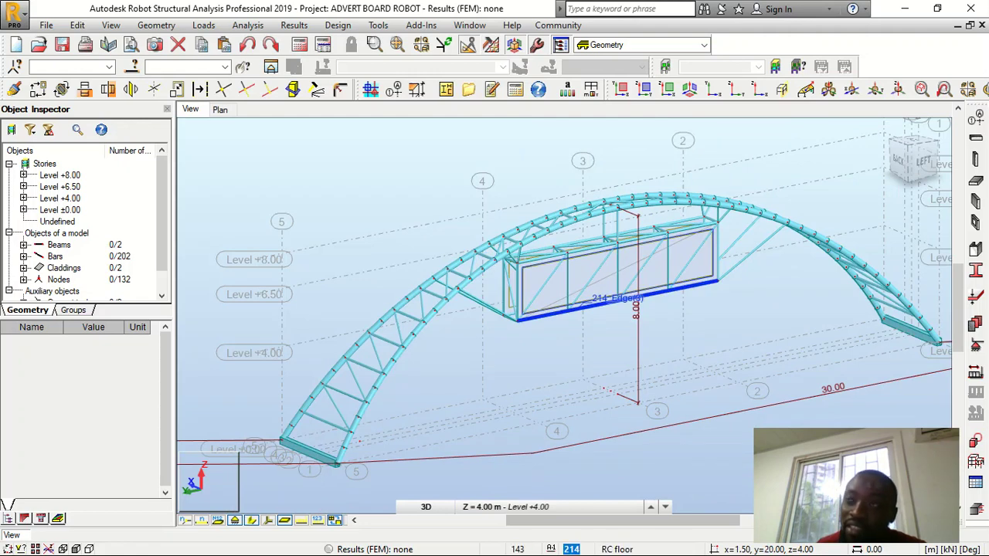
mouse_move(633, 317)
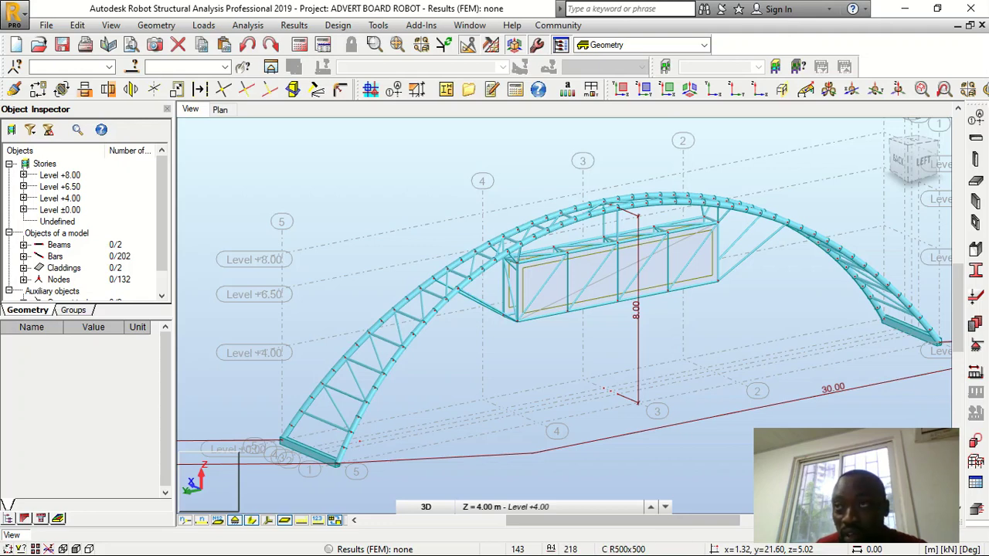
mouse_move(553, 364)
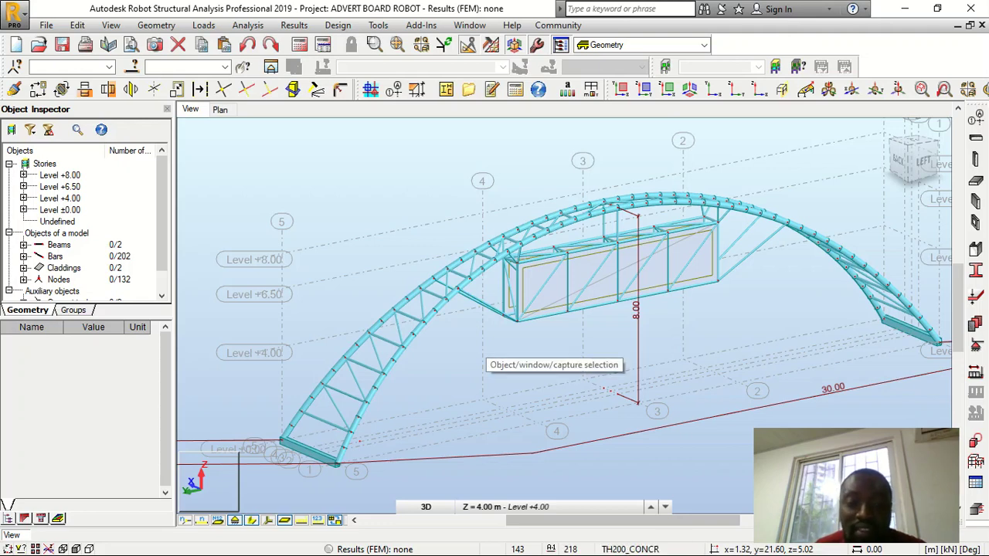